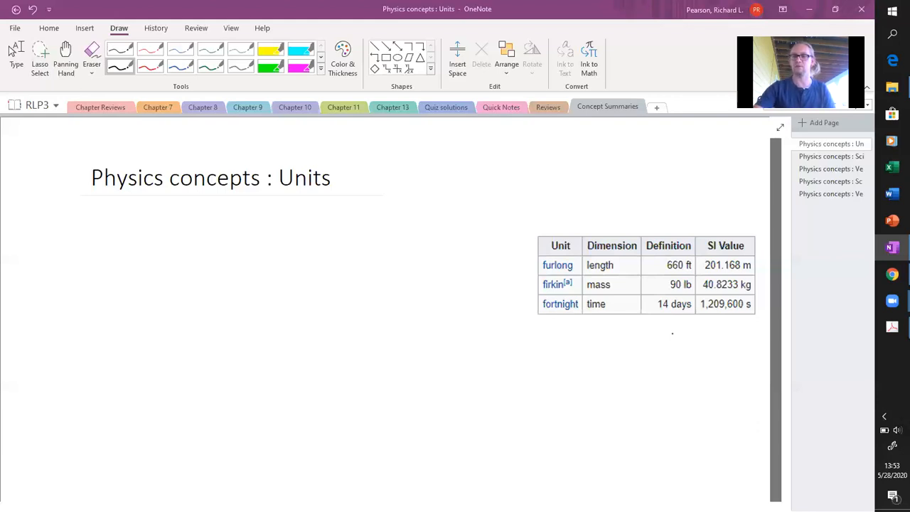
mouse_move(367, 49)
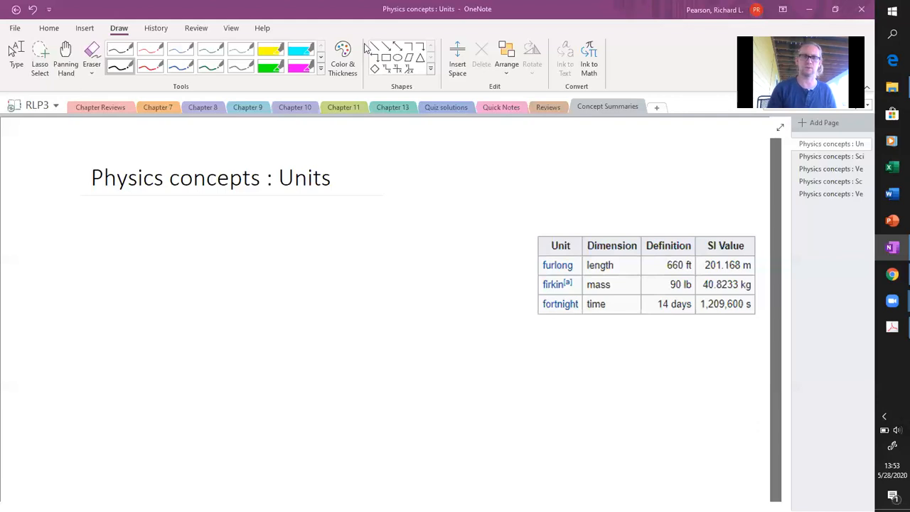
mouse_move(239, 119)
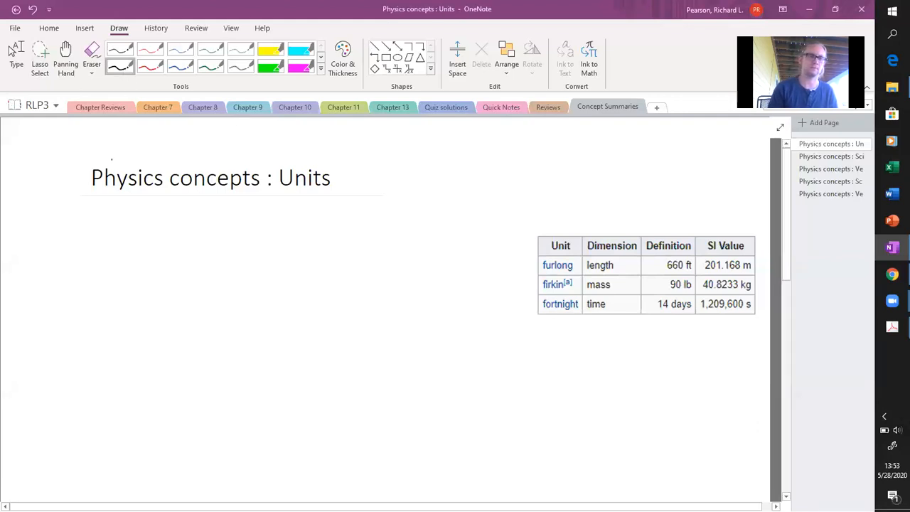
- Handwrite 'm : meters' and begin 'kg : kilograms' left of the table
left_click(82, 228)
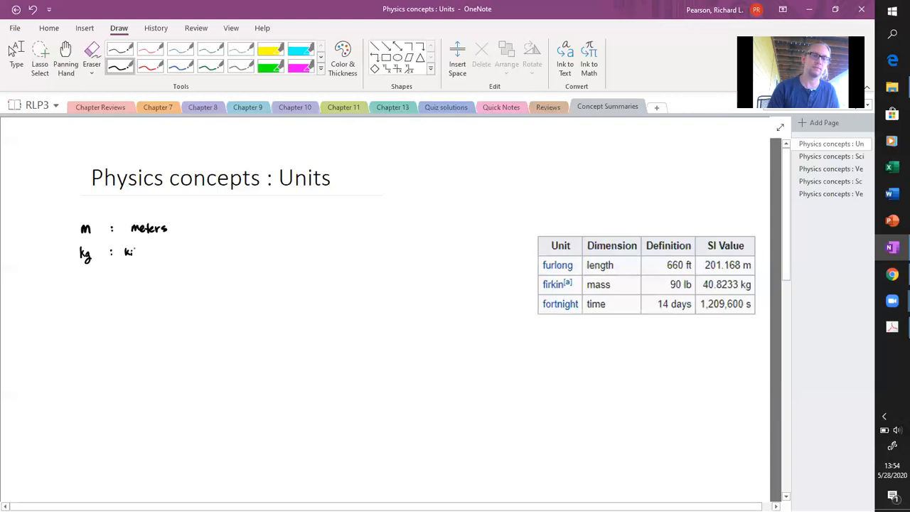
- Ink 'kilograms [mass]', add '[length]' after meters, and write 's : seconds [time]'
type("kilograms [mass")
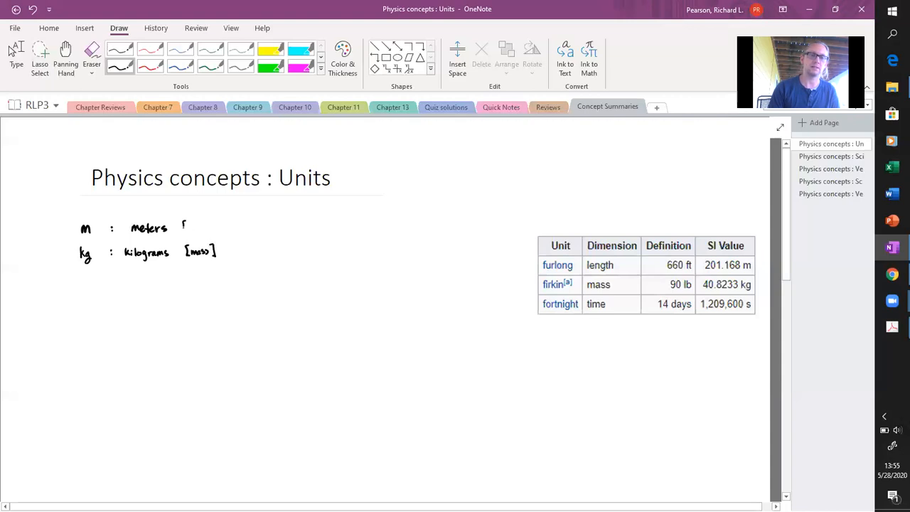
type("[length")
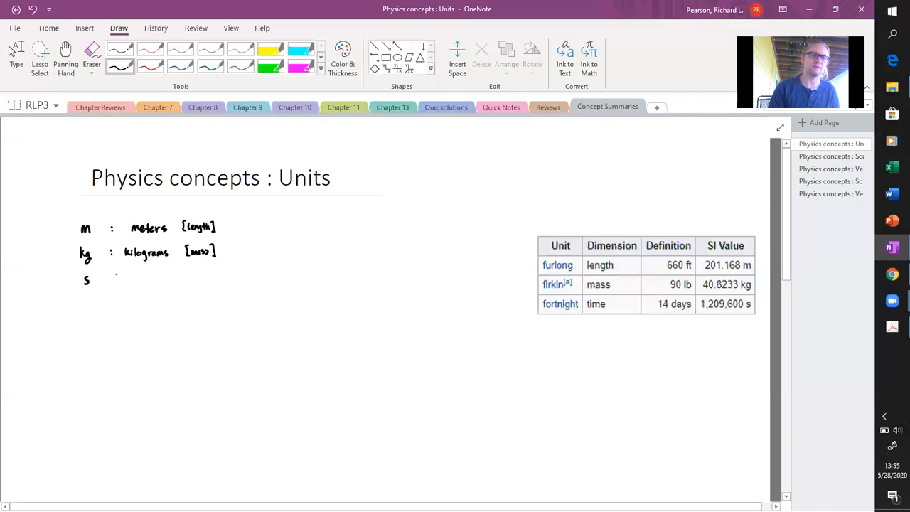
left_click_drag(114, 277, 140, 279)
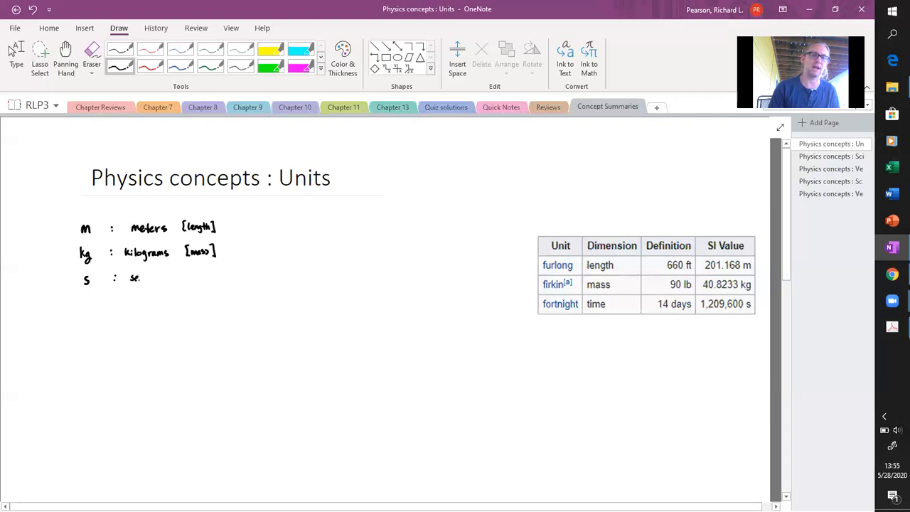
type("seconds [")
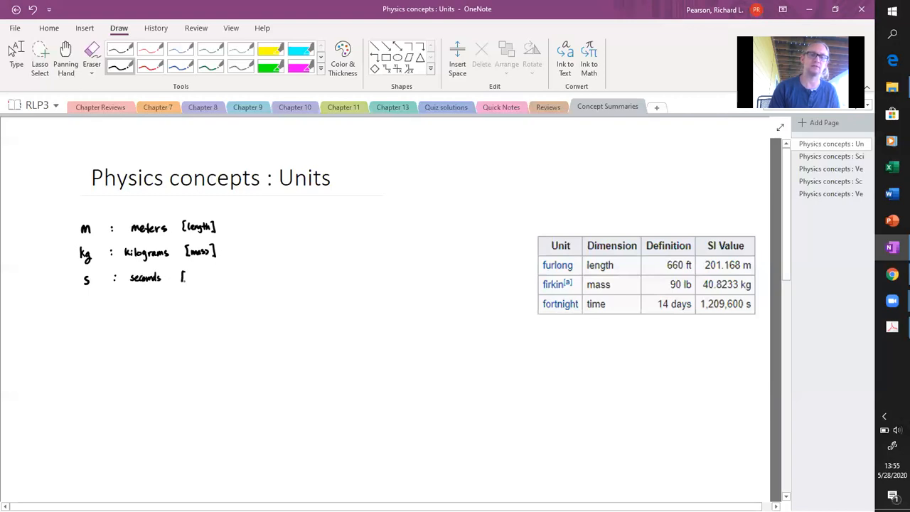
left_click_drag(185, 278, 191, 274)
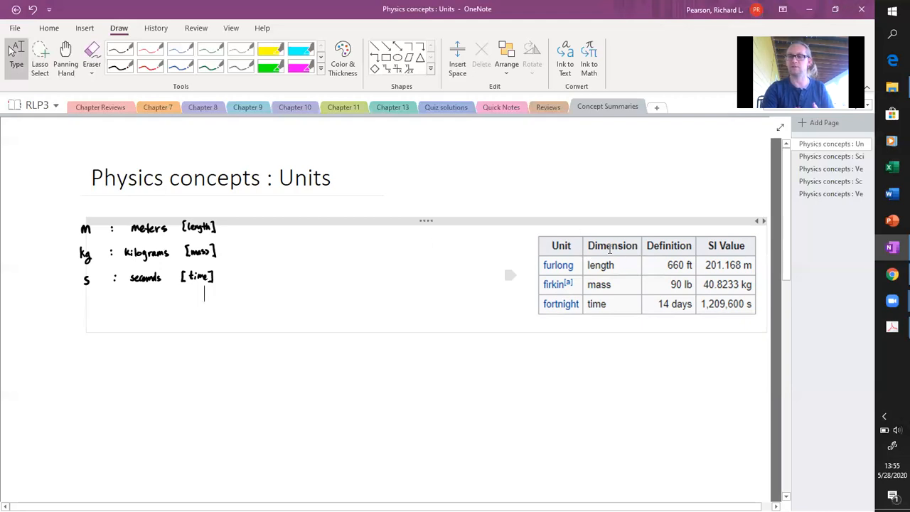
mouse_move(640, 311)
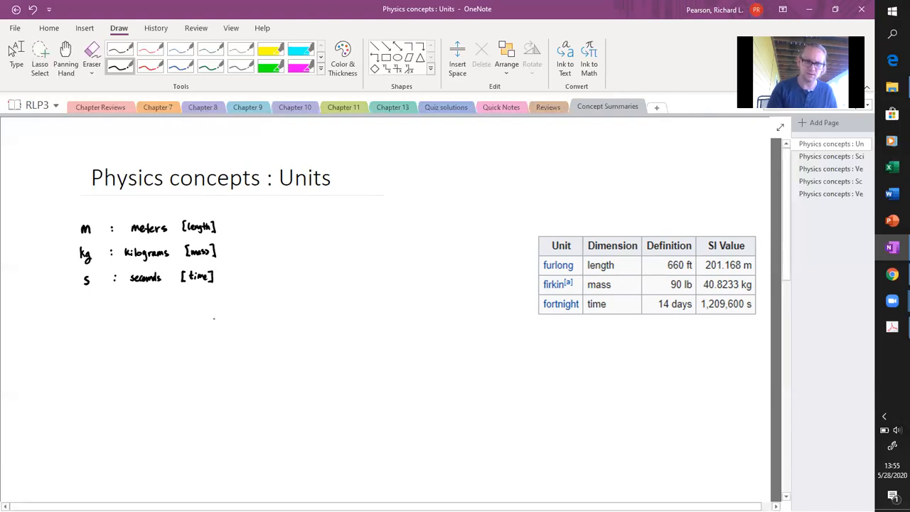
- Ink '1 furlong = 660 ft = 201.168 m' beneath the unit list
left_click_drag(215, 335, 233, 324)
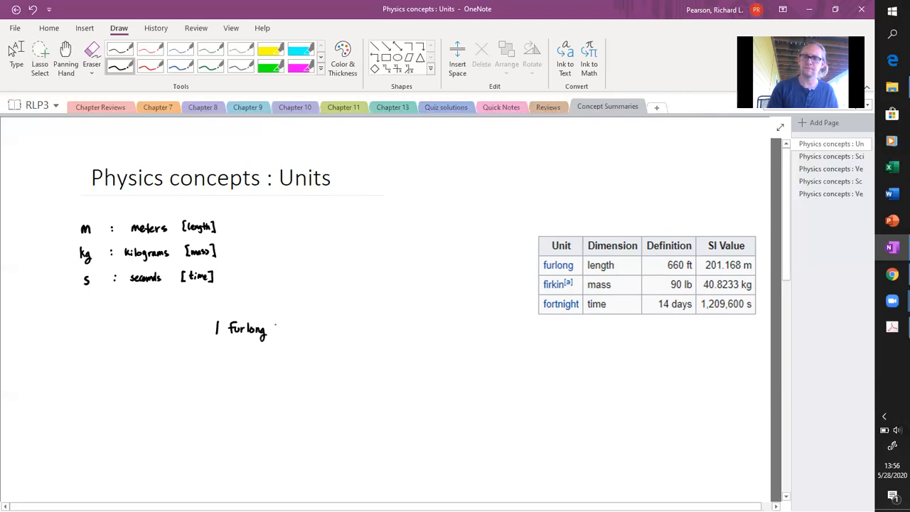
type("= 660 ft =")
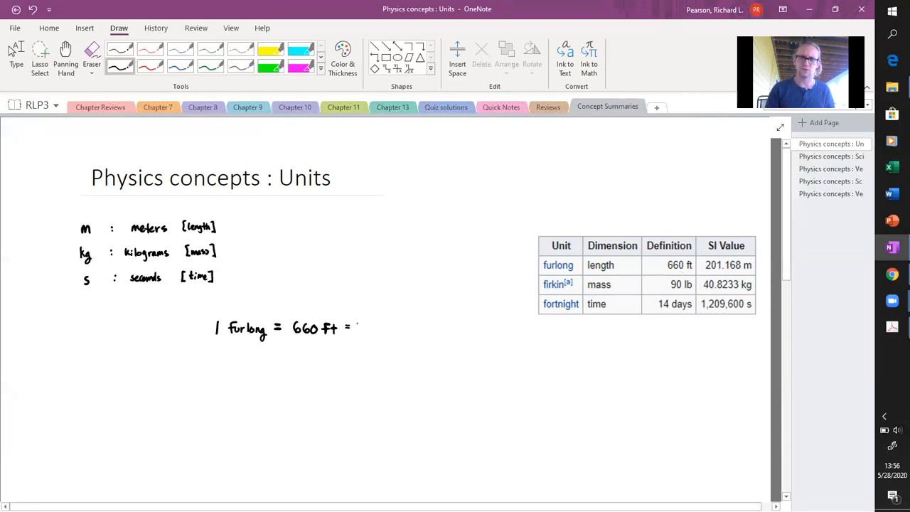
type("201.")
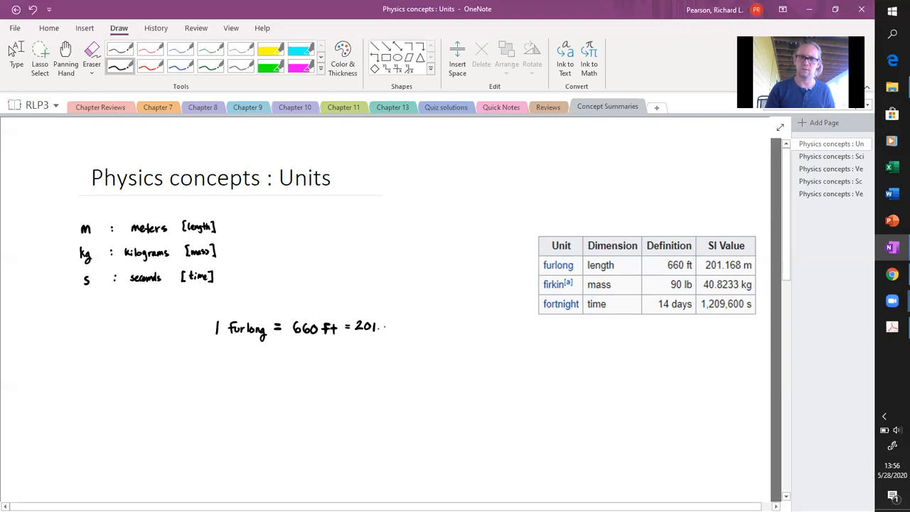
type("168")
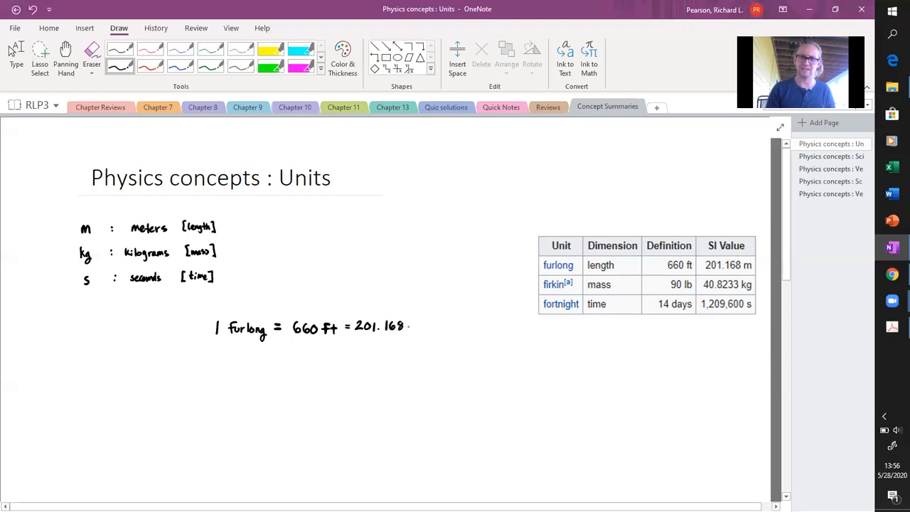
type("m")
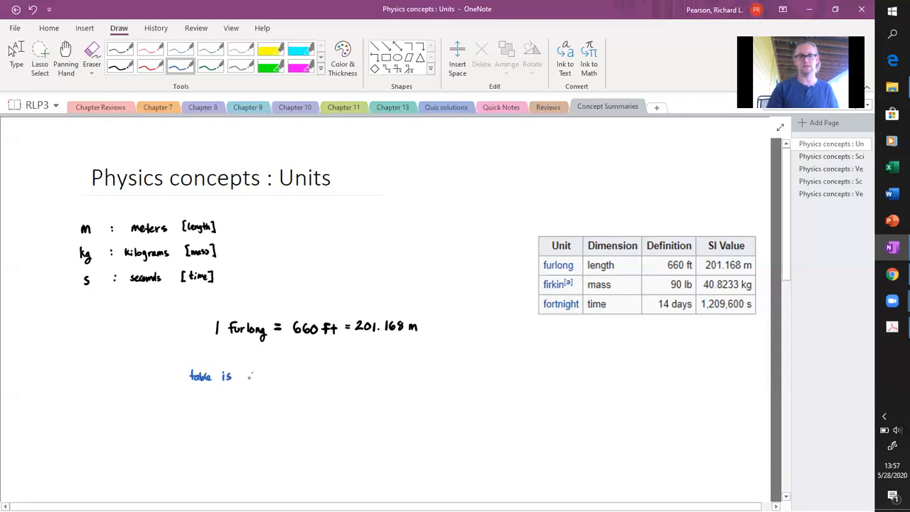
- Write '0.002 furlongs.' after 'table is', then the question '¿ ft?'
type("0.00L furlongs.")
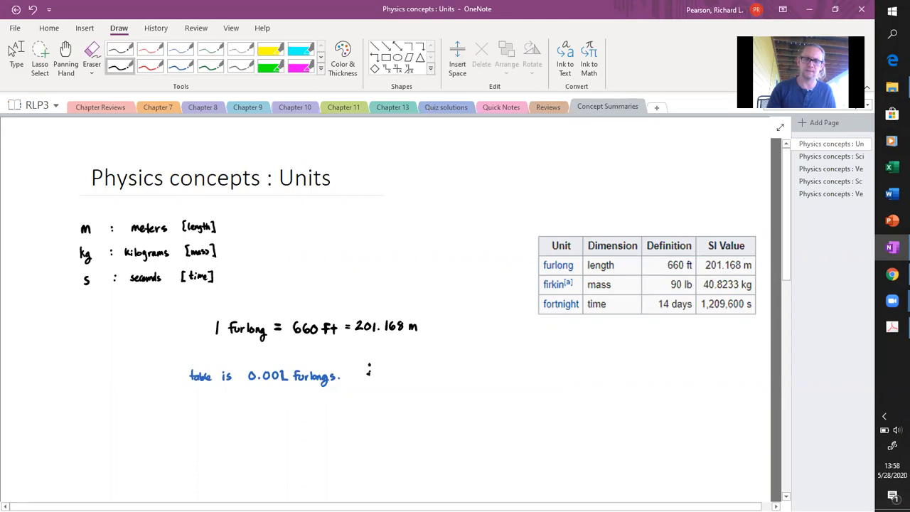
left_click_drag(366, 370, 370, 381)
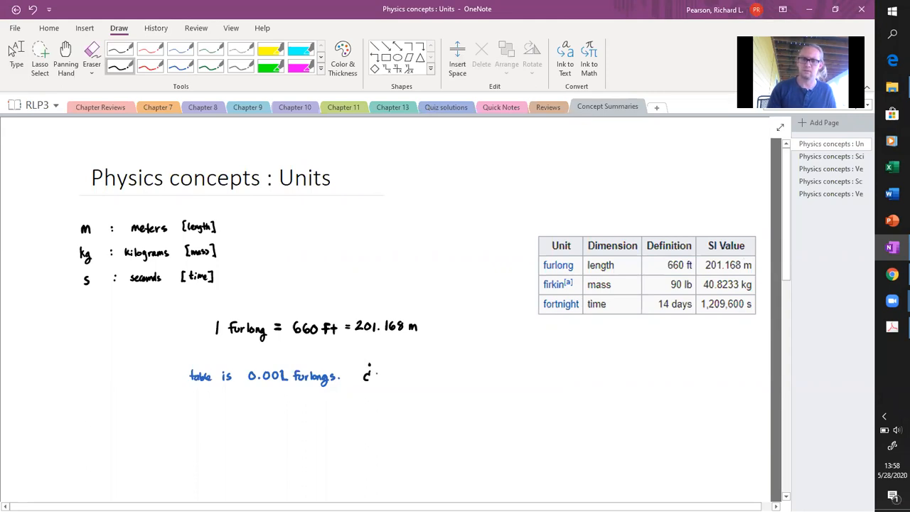
left_click_drag(377, 380, 382, 366)
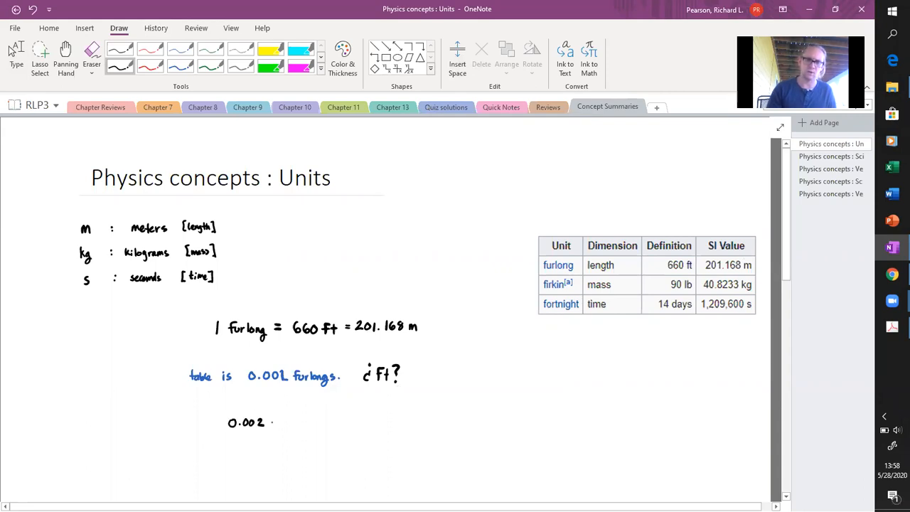
- Ink 0.002 furlongs × (660 ft / 1 furlong) = 0.002 · 660 ft, cancelling furlongs
type("furlongs")
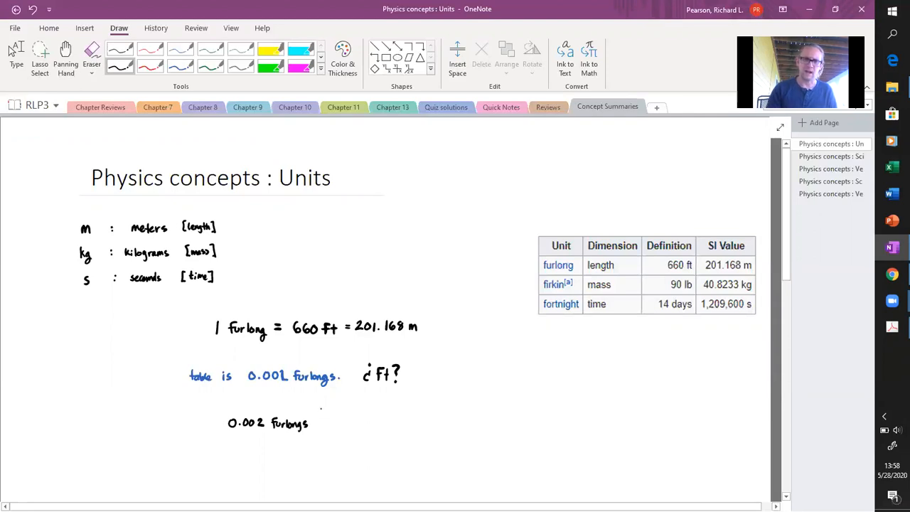
left_click_drag(320, 413, 322, 437)
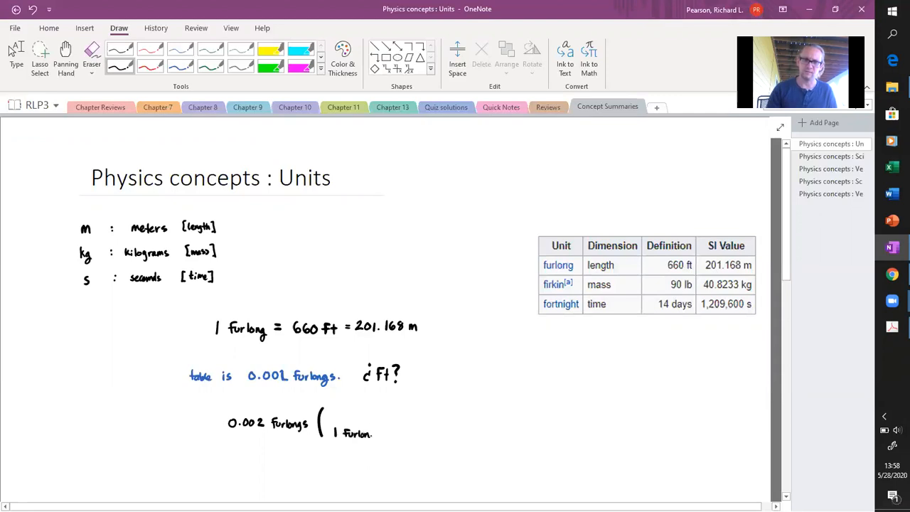
left_click_drag(334, 430, 373, 434)
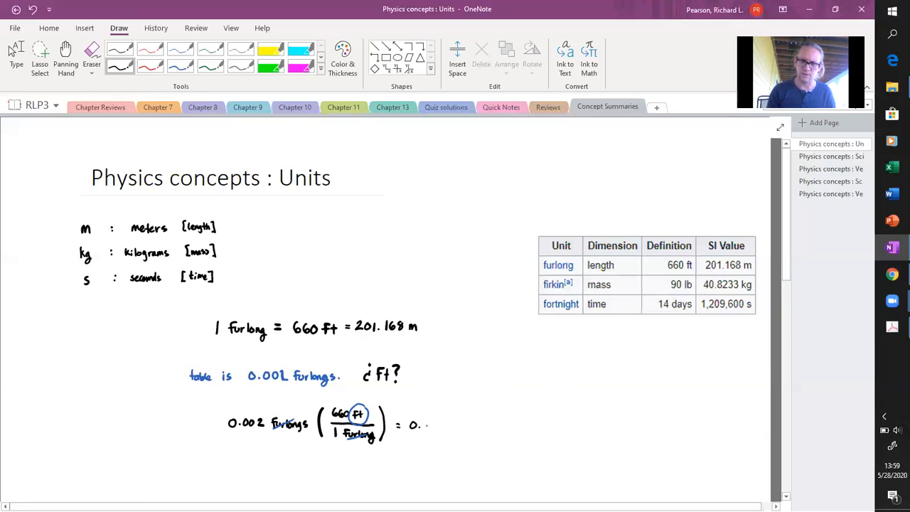
type("002")
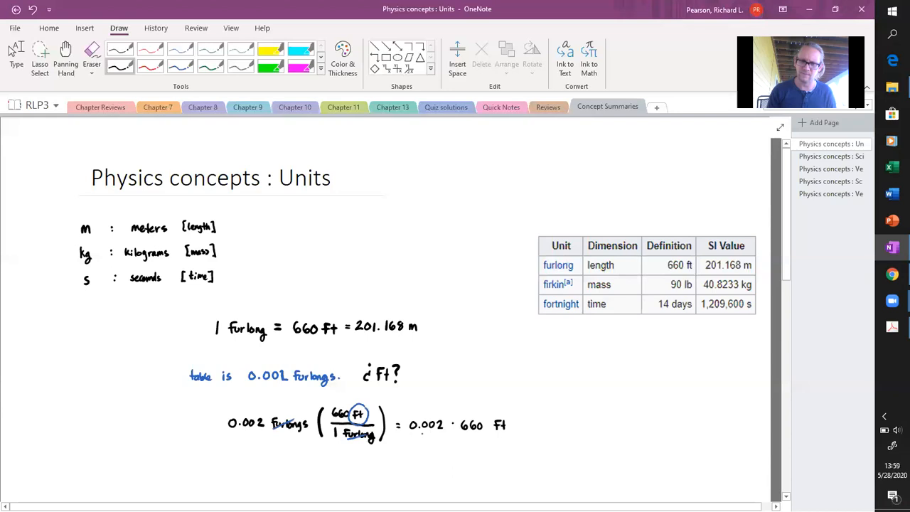
left_click_drag(417, 439, 516, 416)
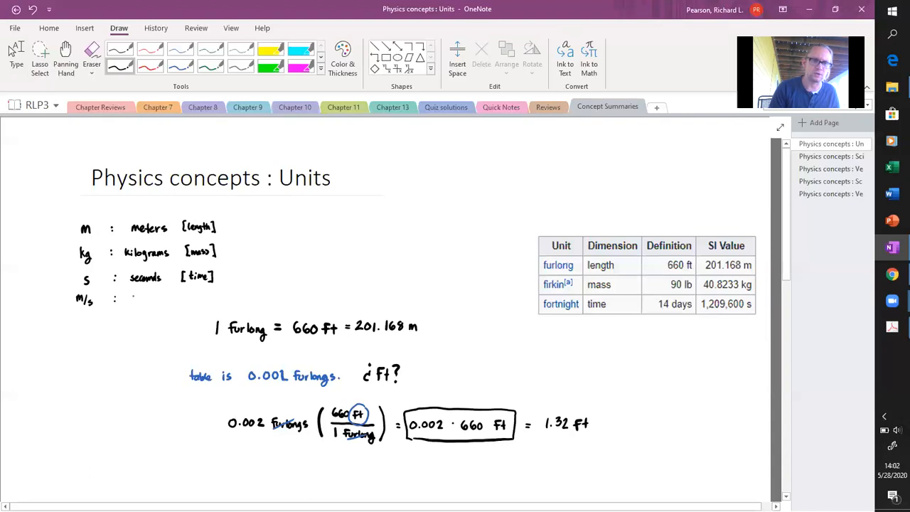
- Handwrite 'm/s :' under the seconds line and begin 'speed'
type("speed,velocity")
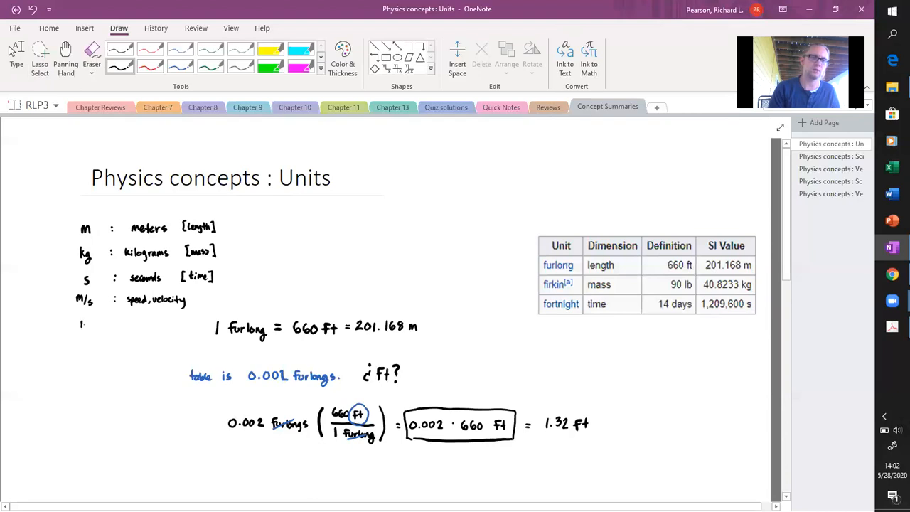
- Finish 'speed, velocity', write 'N : force', and begin 'J : en'
type("N : 1")
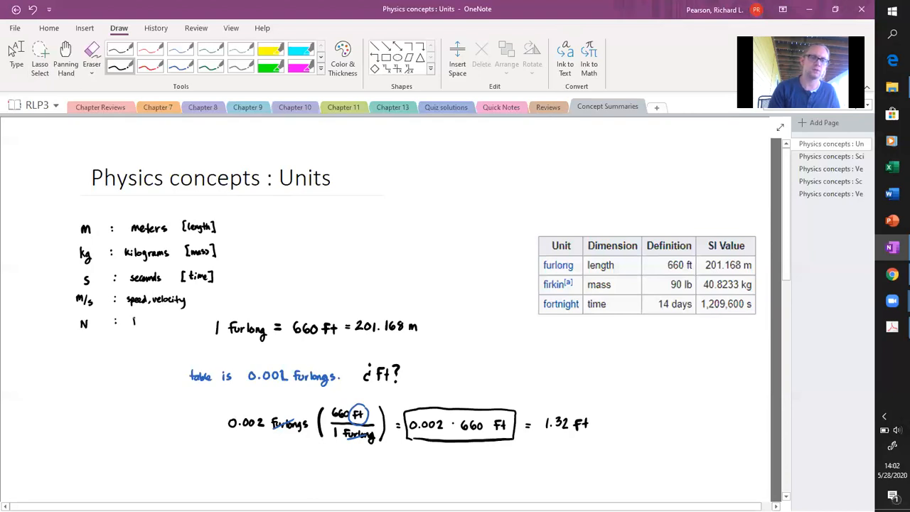
type("force")
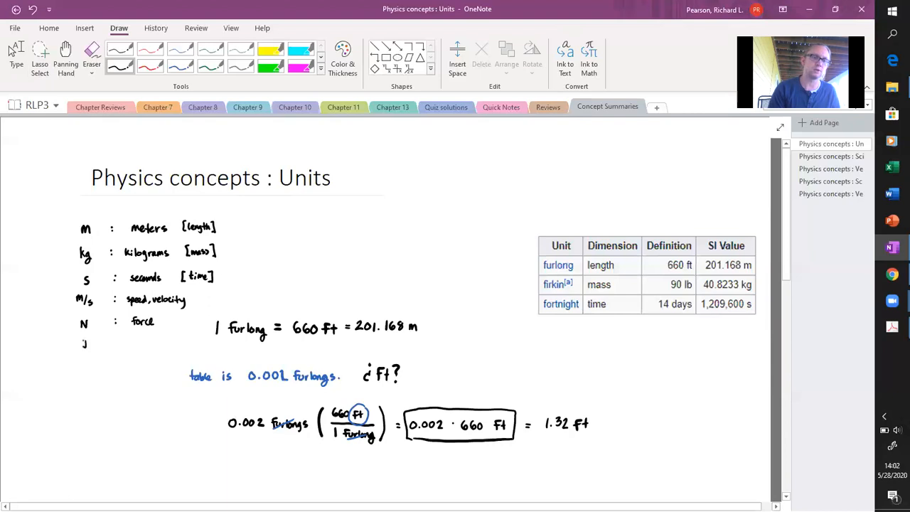
type("en")
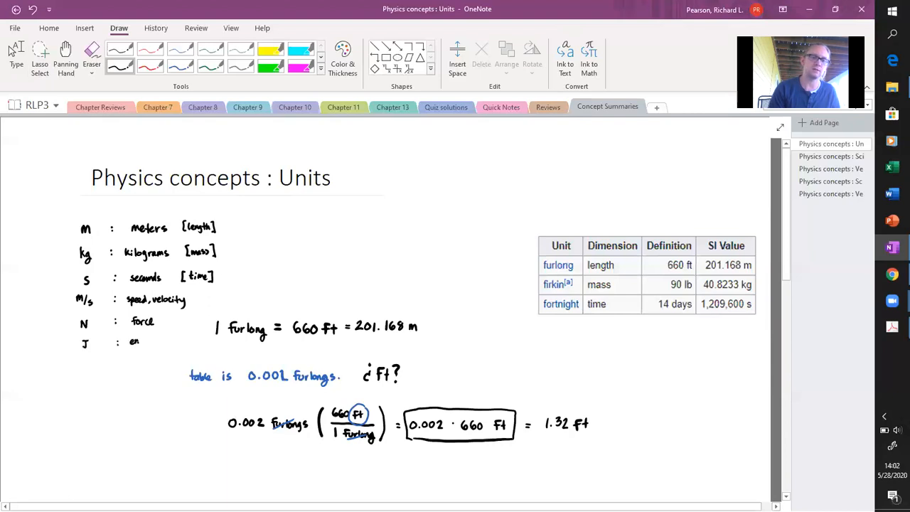